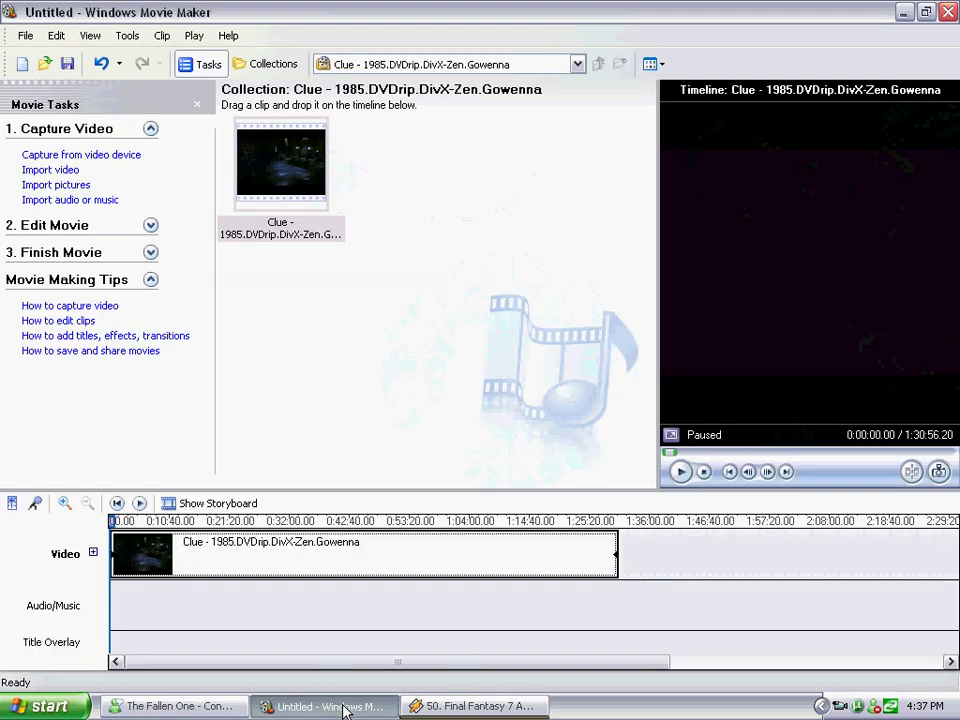
Tick Mute clip in the Audio Clip Volume dialog for the Clue clip and confirm
click(160, 36)
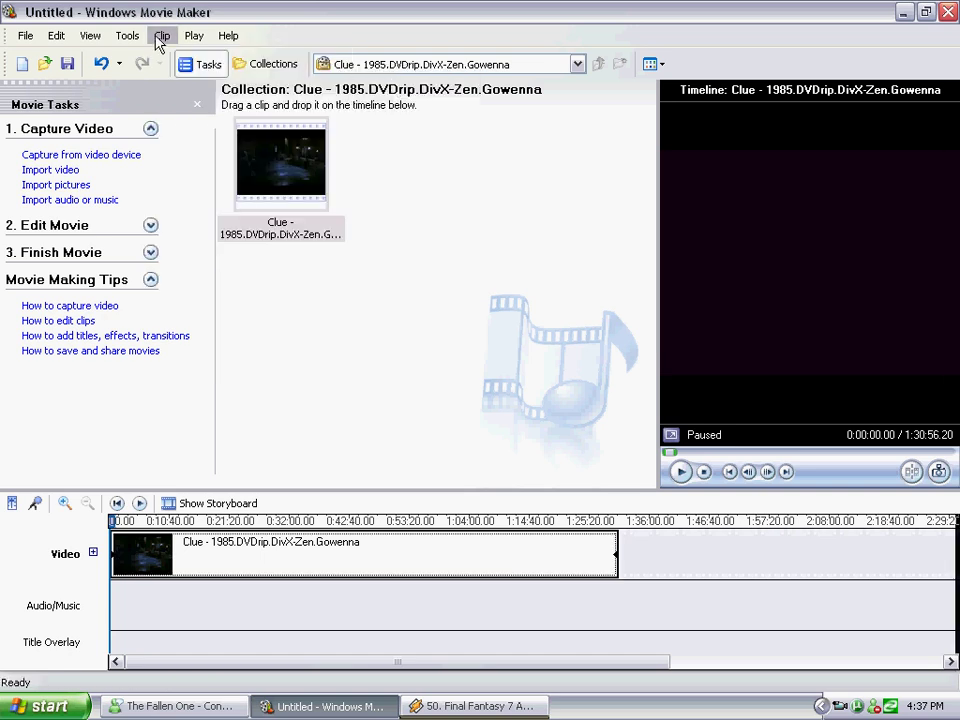
click(160, 36)
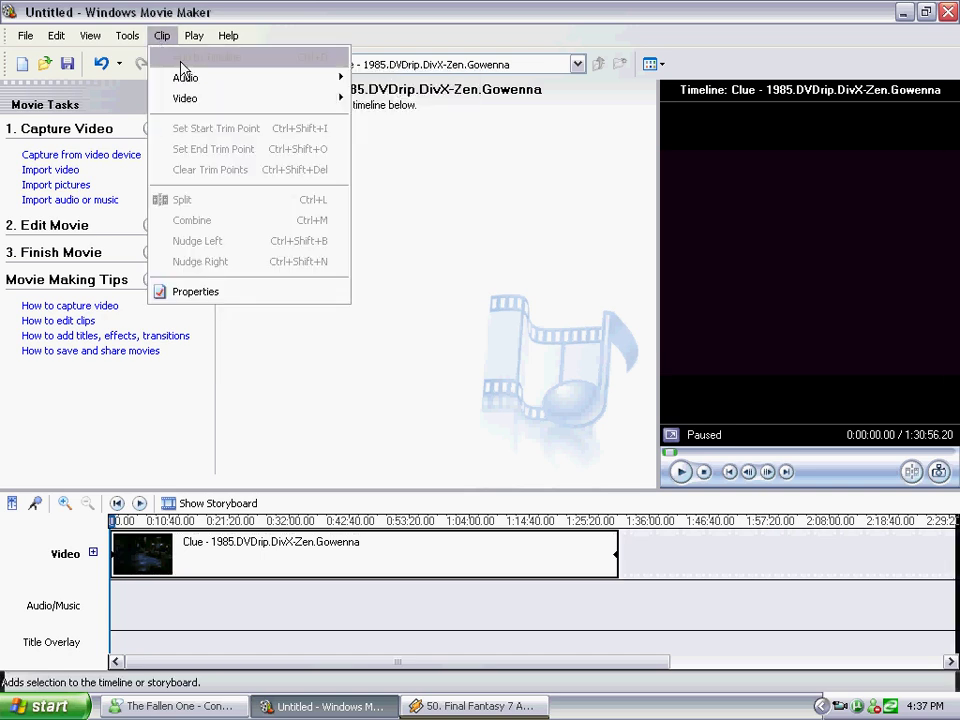
mouse_move(184, 78)
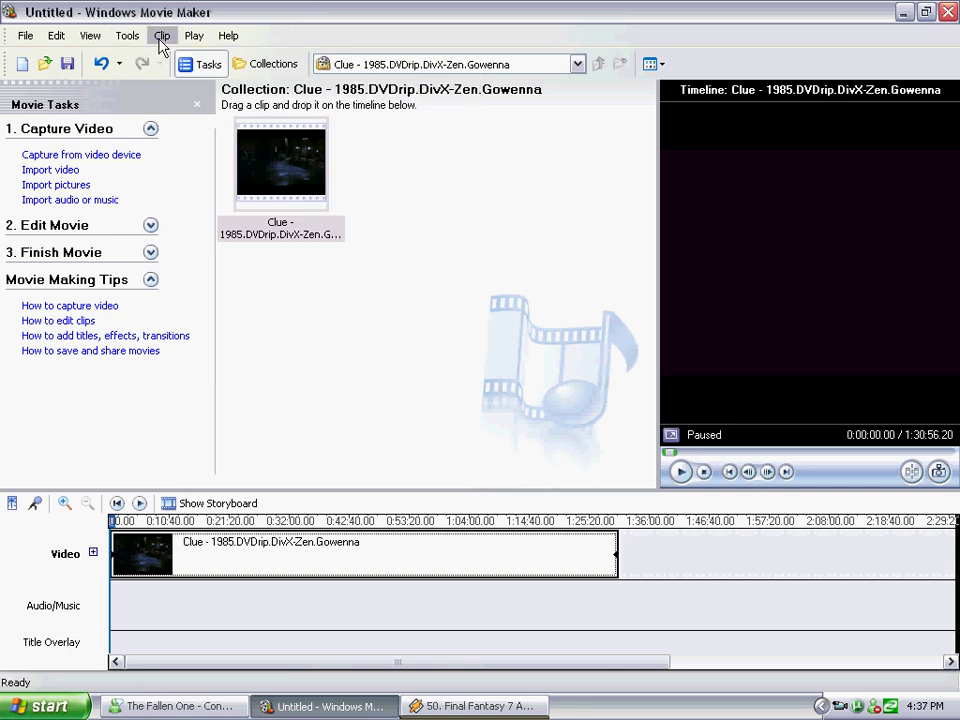
click(162, 36)
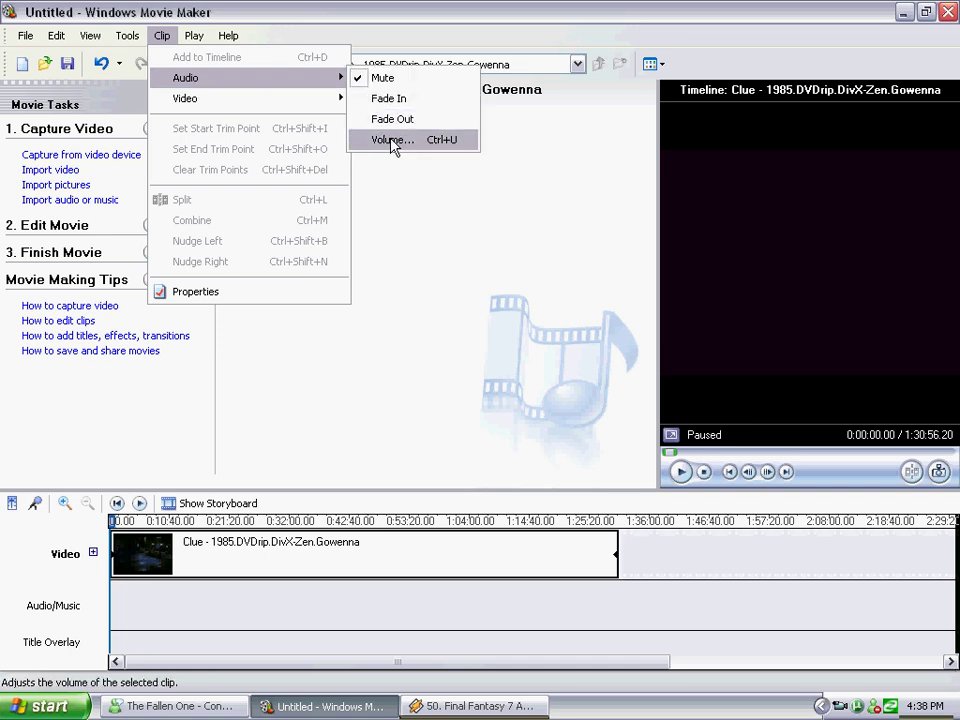
click(392, 140)
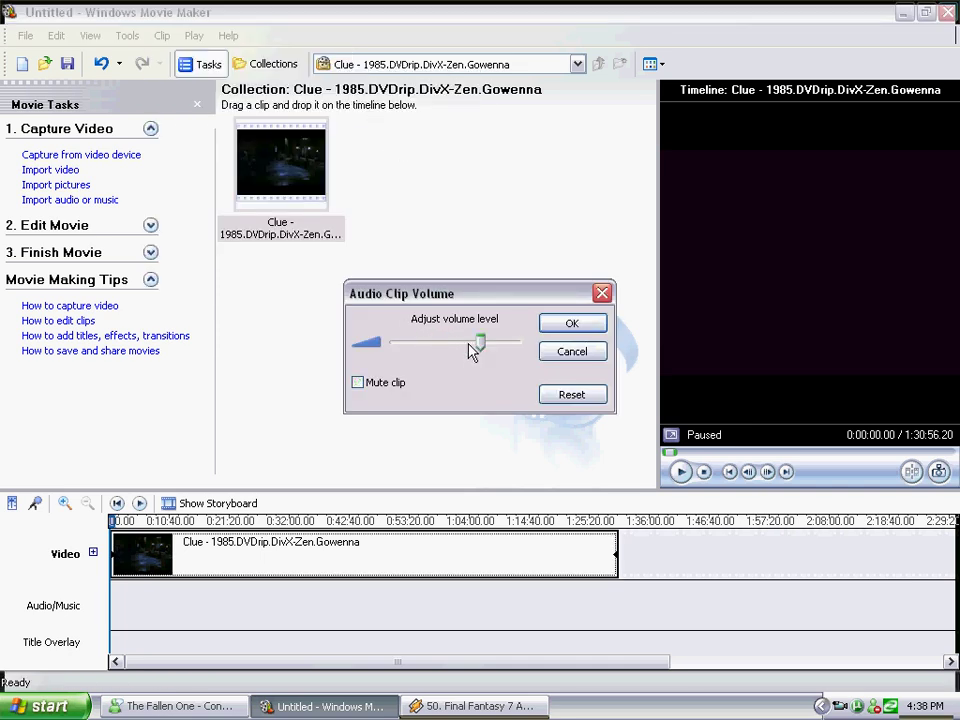
click(356, 382)
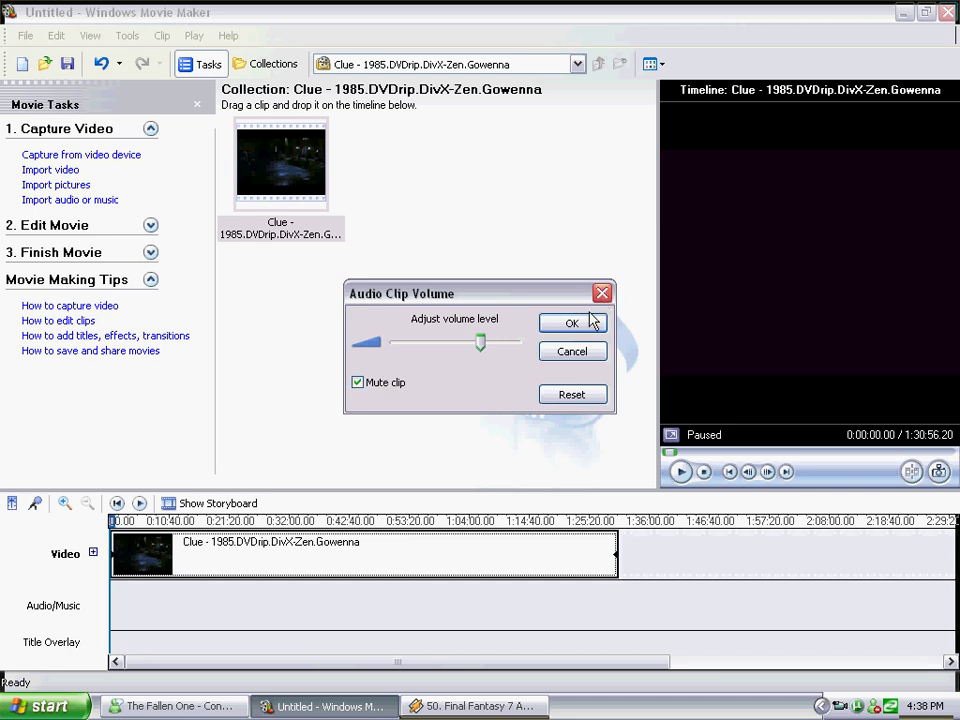
click(572, 322)
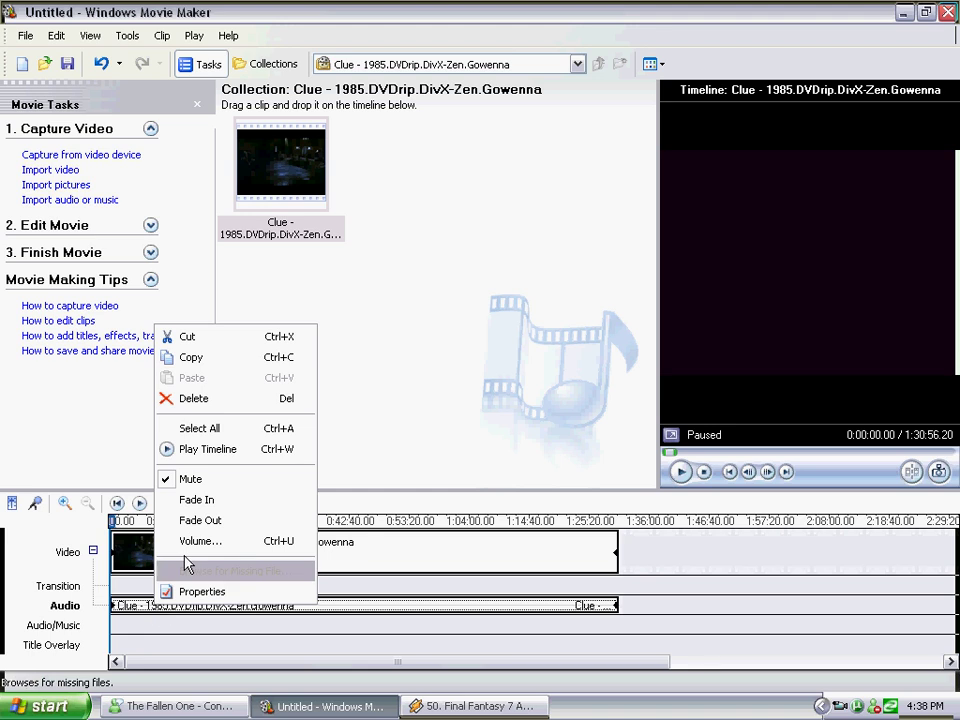
mouse_move(208, 540)
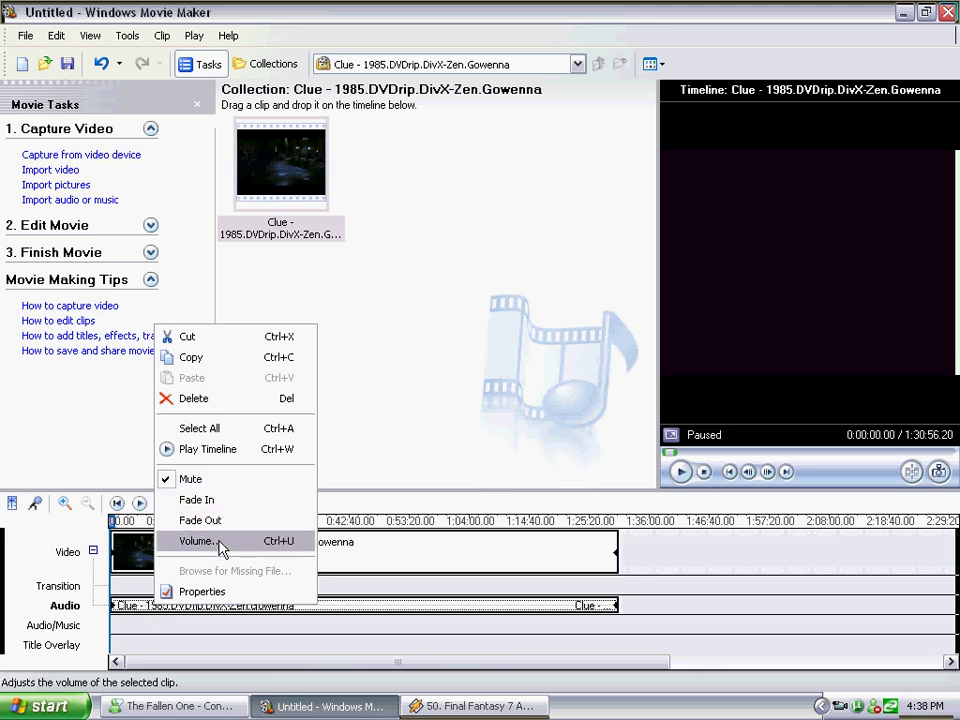
mouse_move(200, 520)
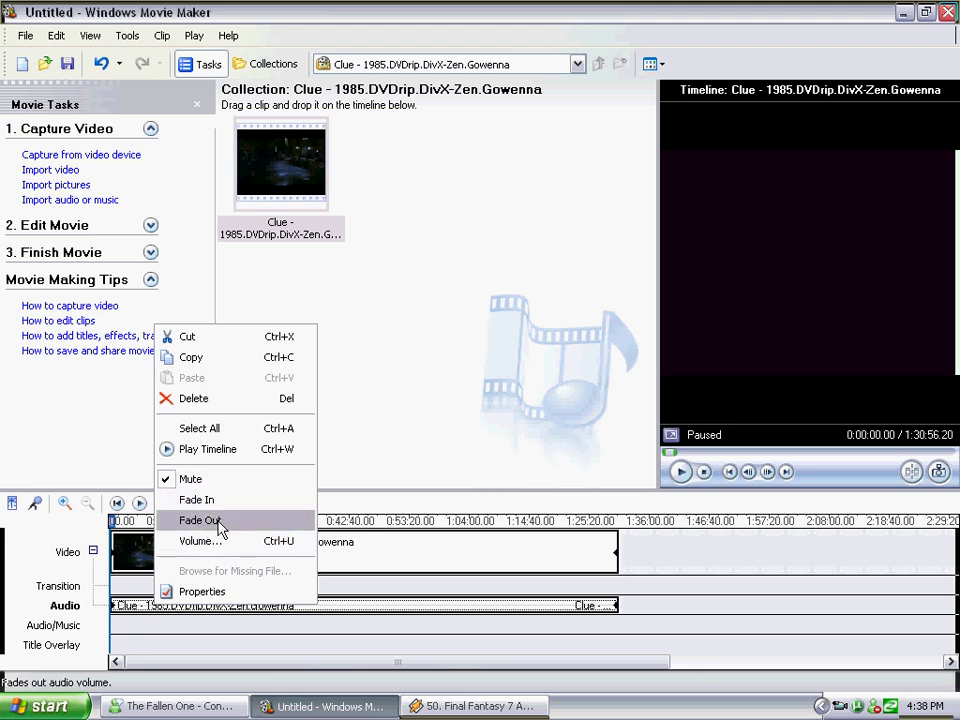
Expand the Video track so the muted clip's audio shows as its own track
click(200, 520)
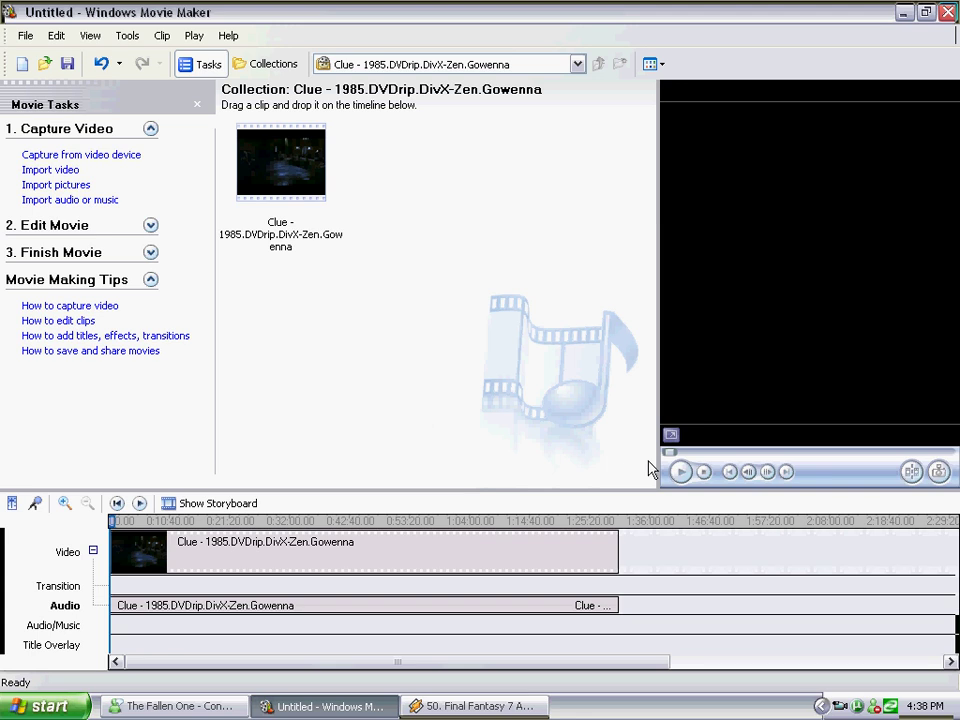
mouse_move(622, 444)
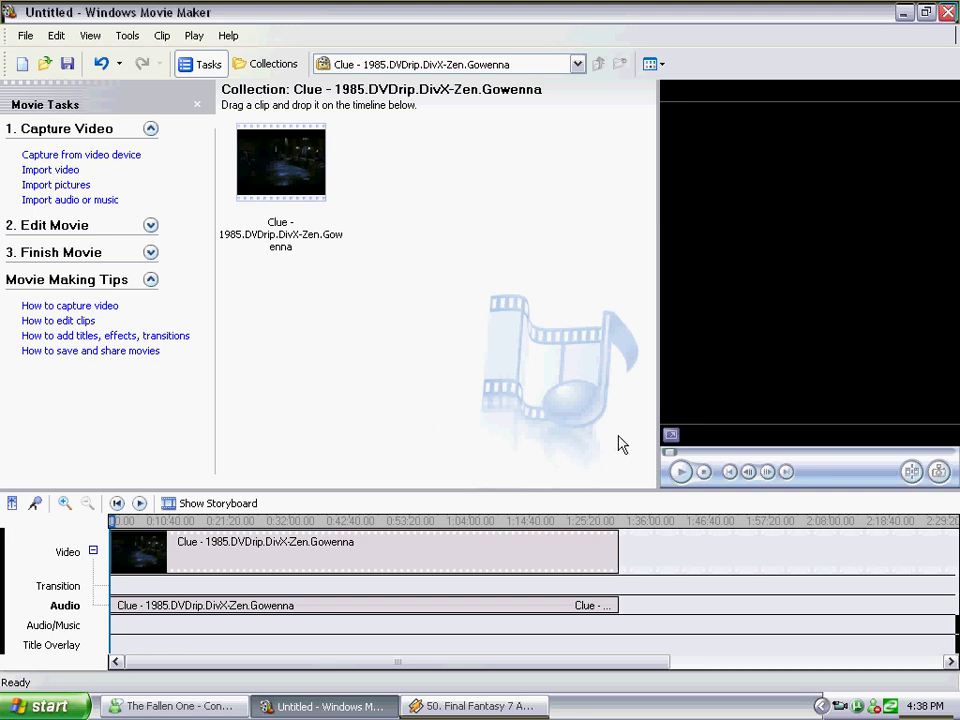